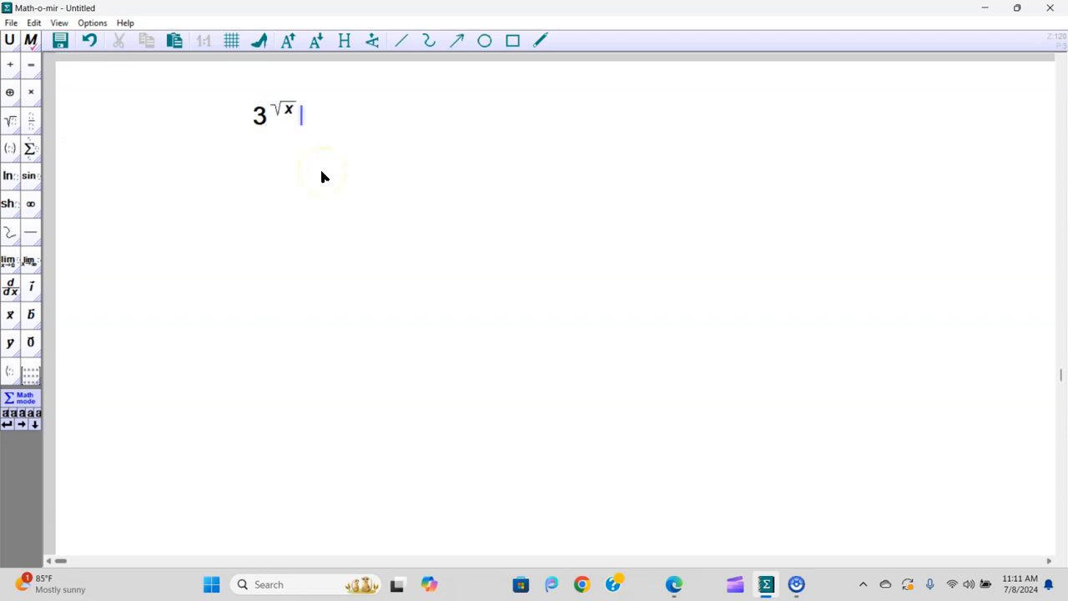
type("=9")
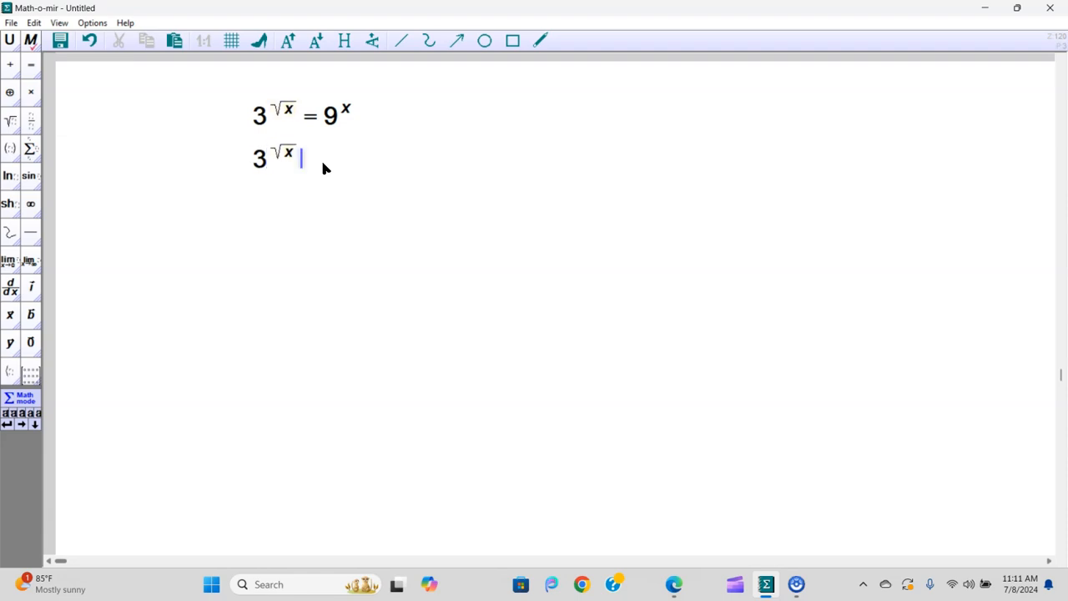
type("=")
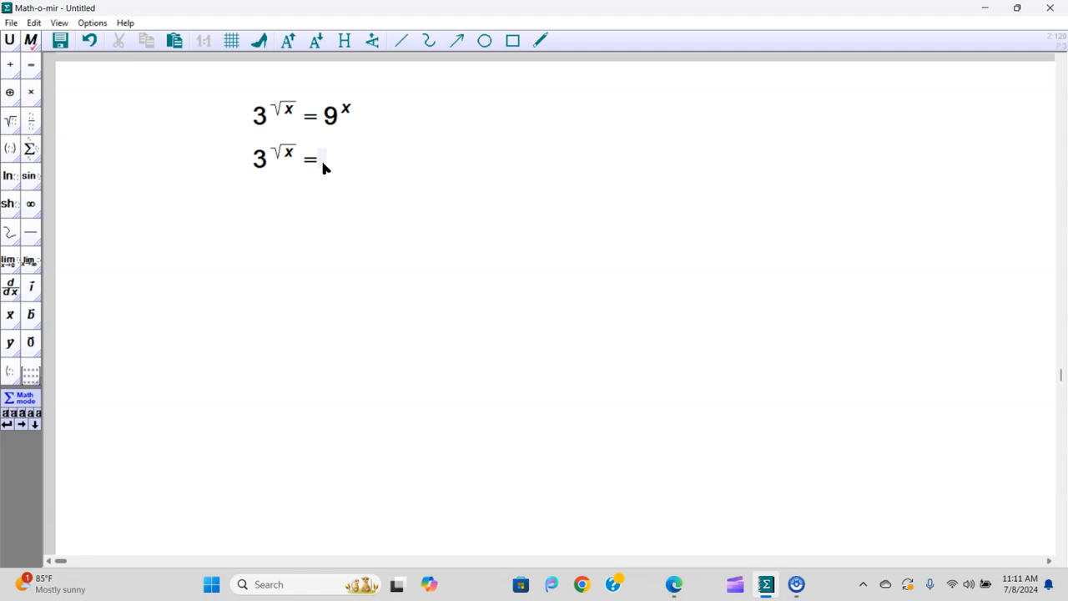
type("3^2x")
type("√x")
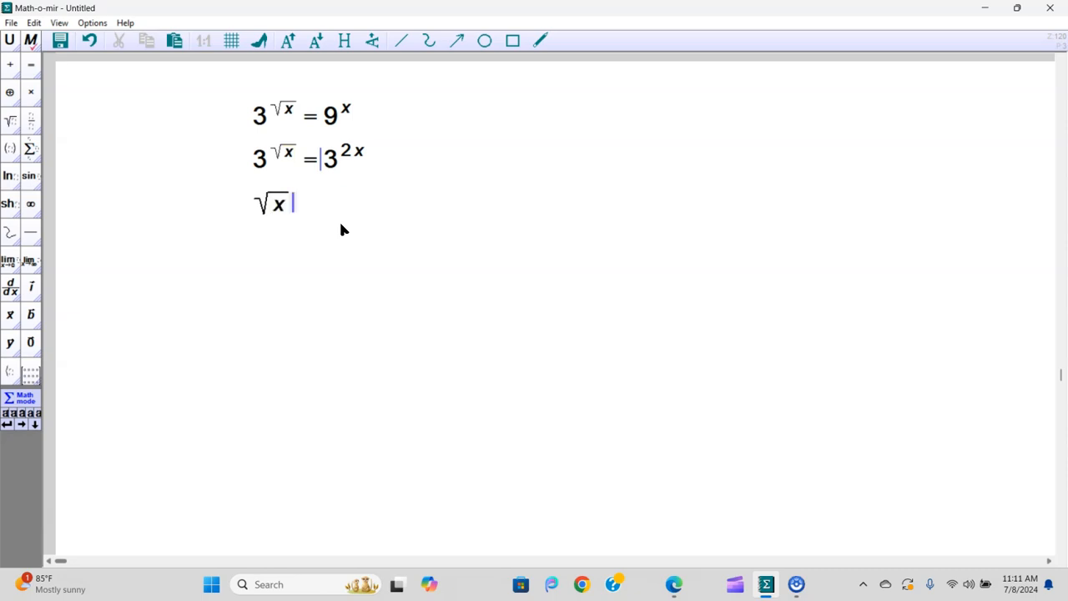
type("=2x")
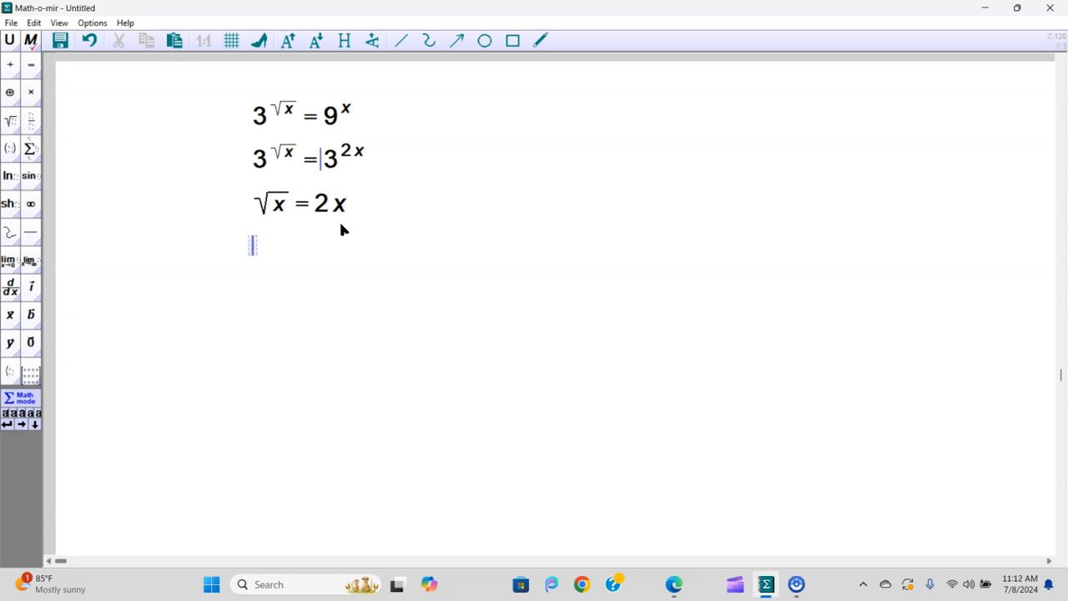
type("√x)^2")
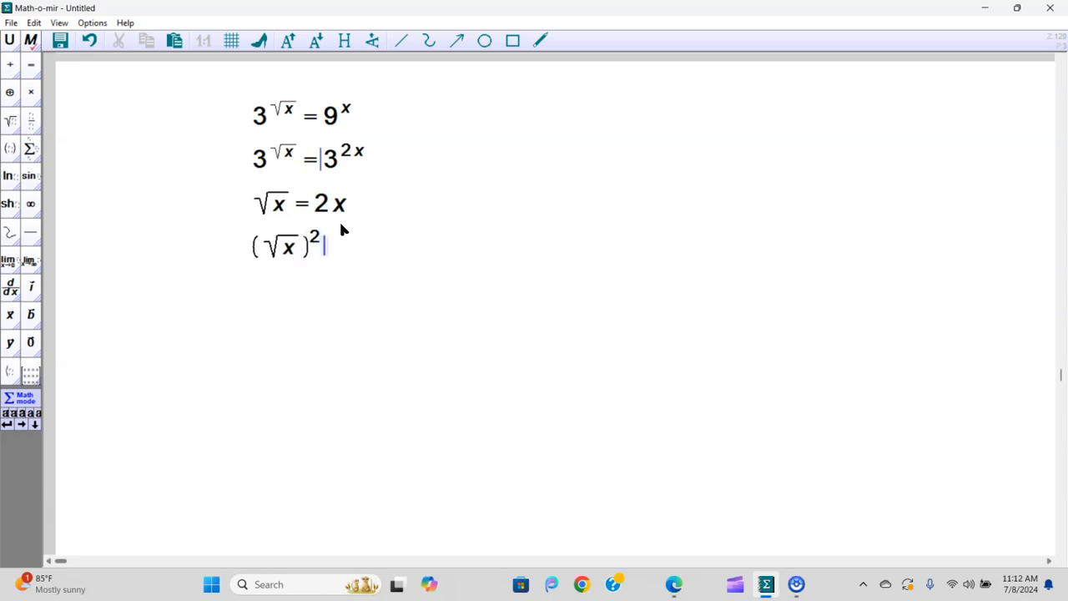
type("=(2x)^2")
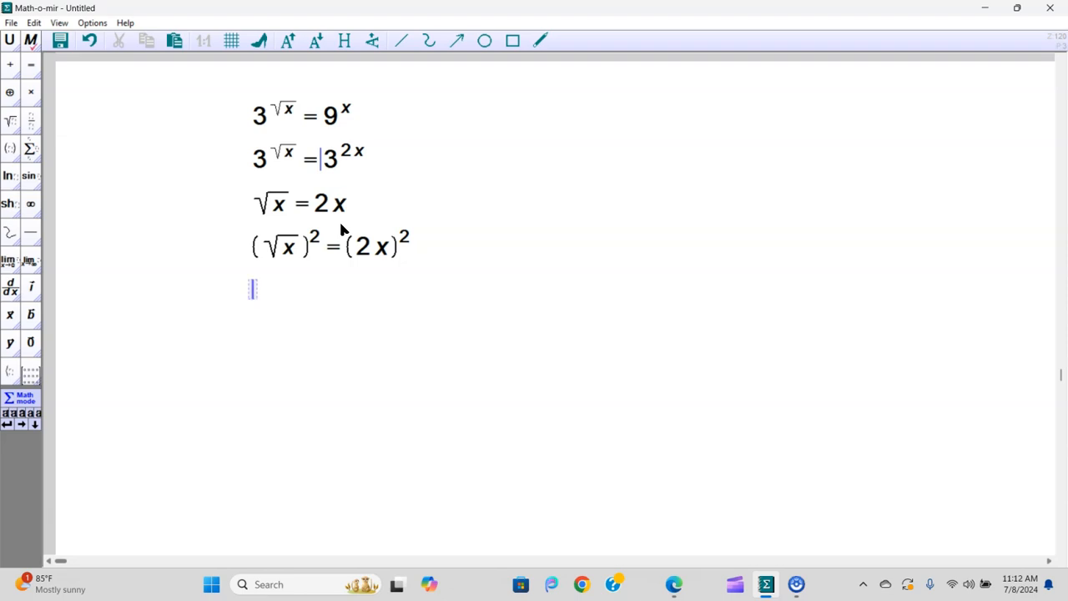
type("x =")
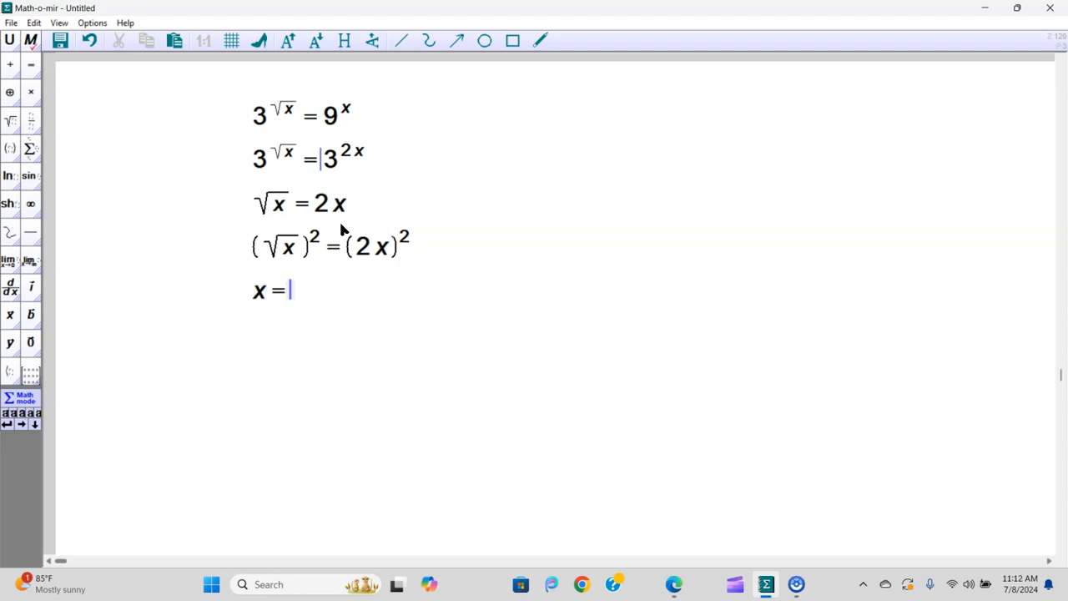
type("4x^2")
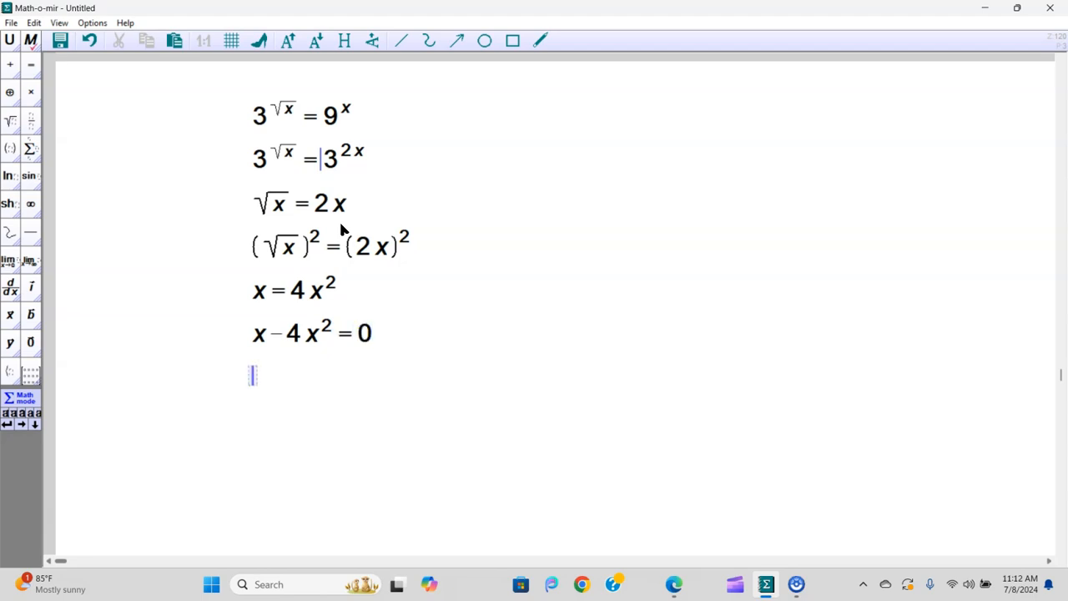
type("x(1")
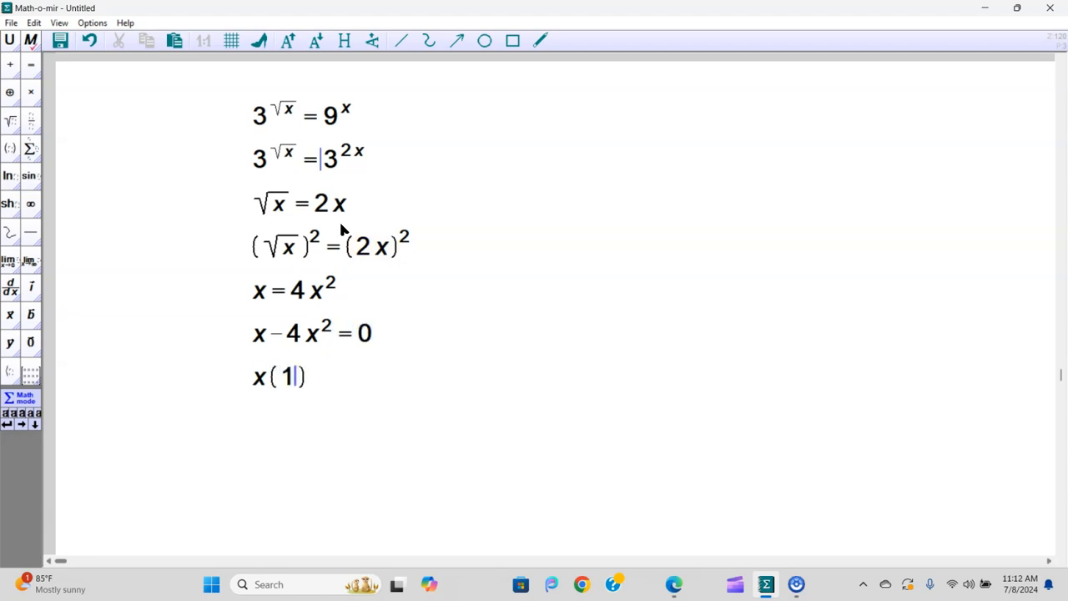
type("-4x)=0")
type("1-4x=0")
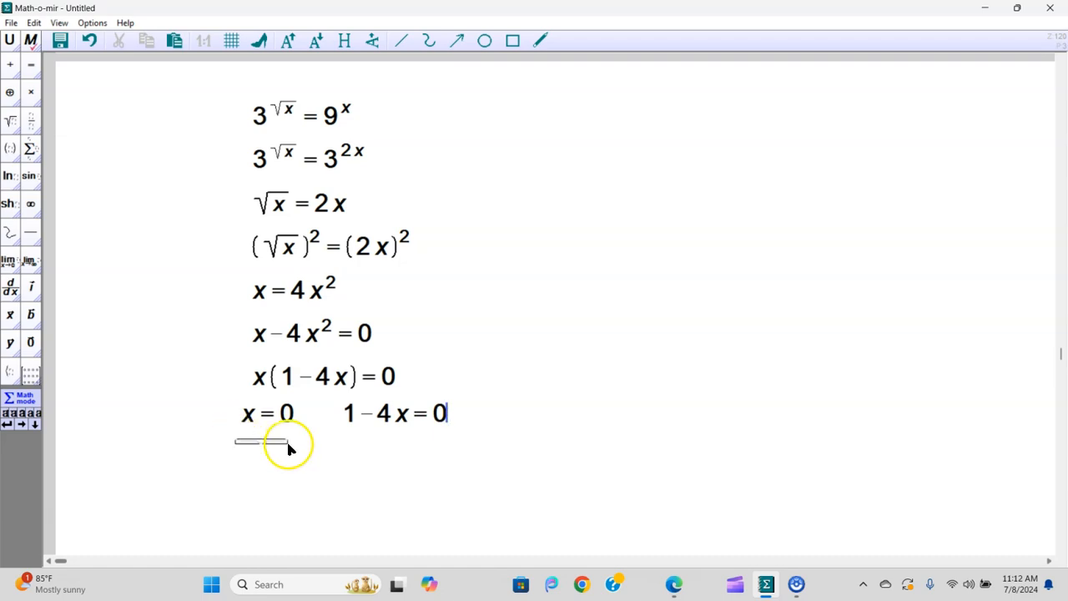
type("done")
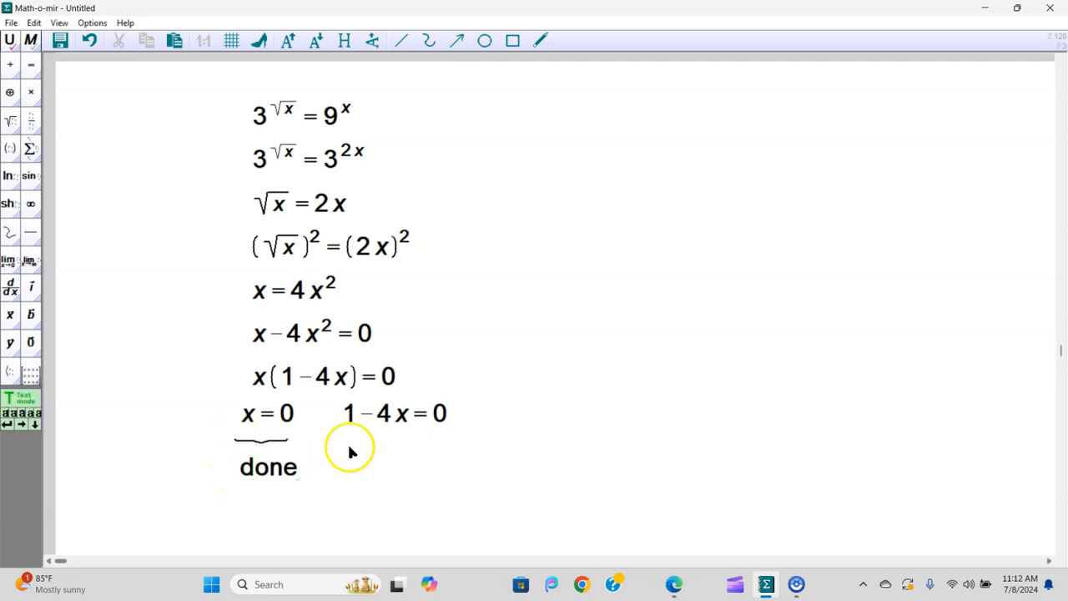
type("1 = 4 x")
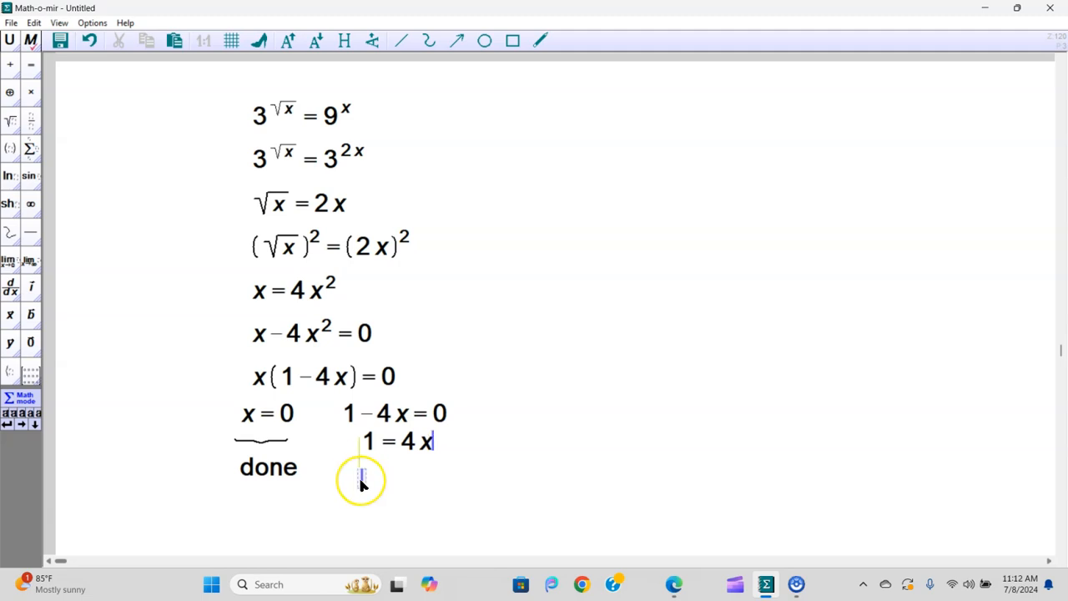
type("1 / 4 = x")
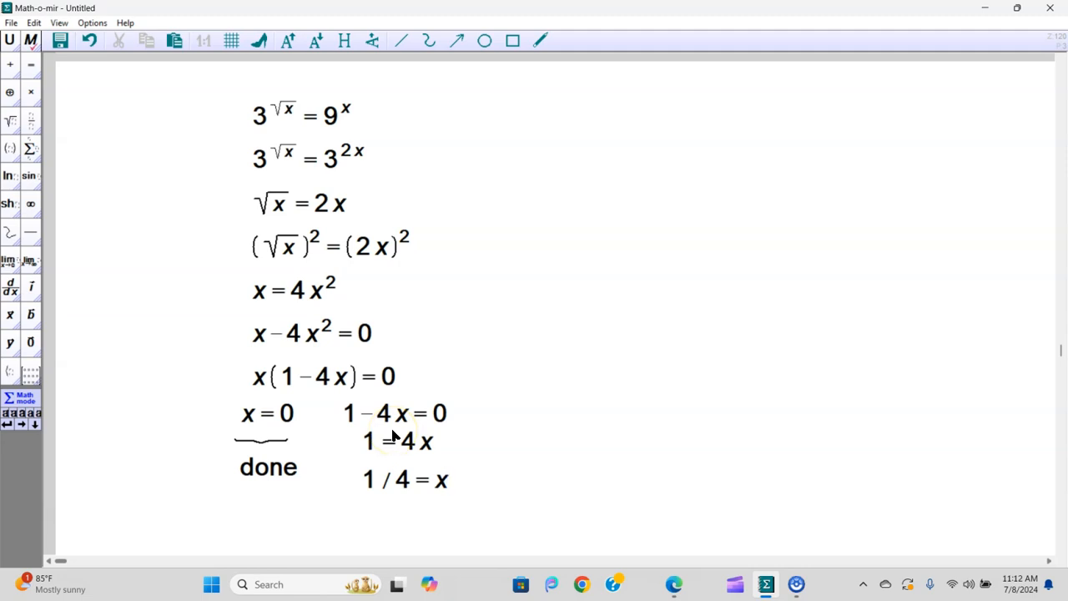
mouse_move(576, 297)
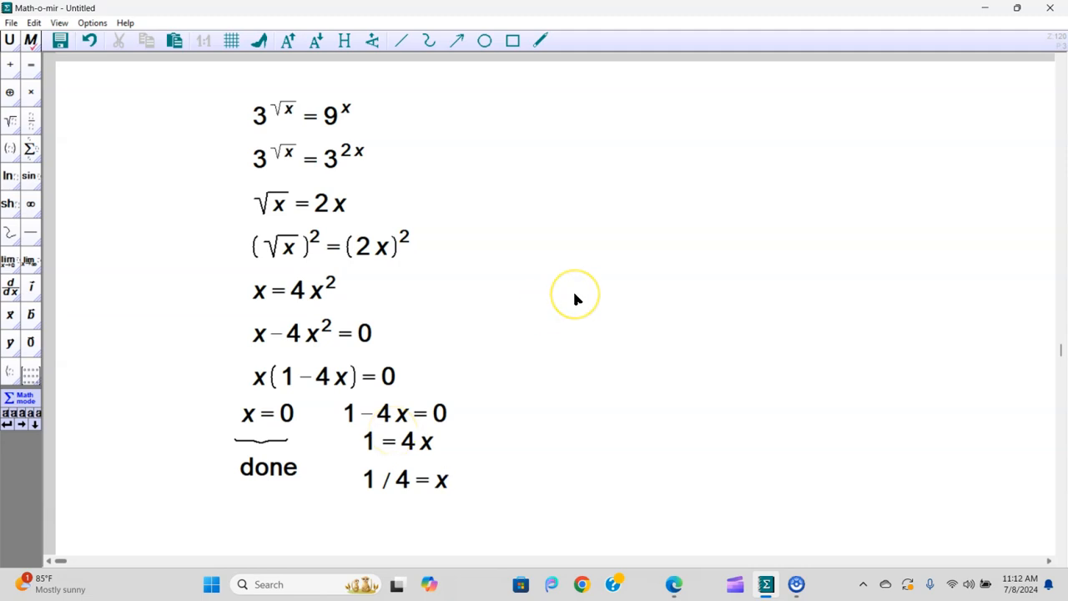